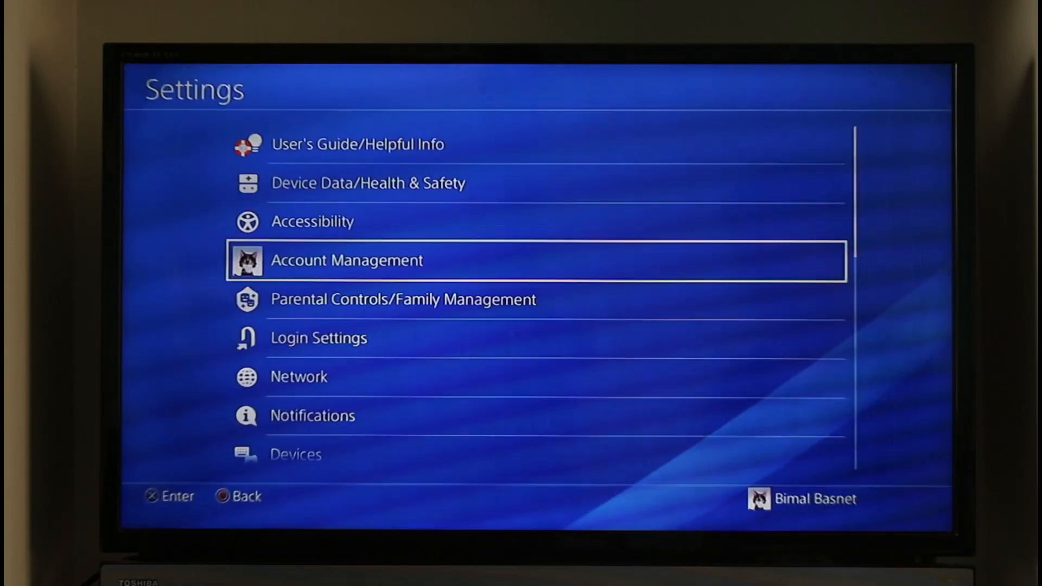
- Scroll down the Settings list and open Network
{"action": "key", "text": "down"}
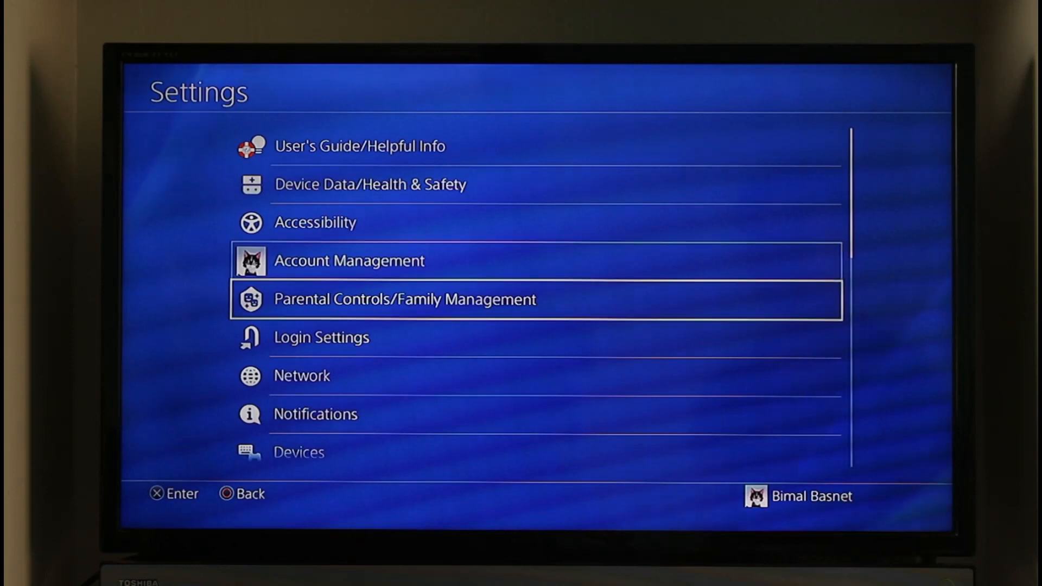
{"action": "left_click", "coordinate": [301, 375]}
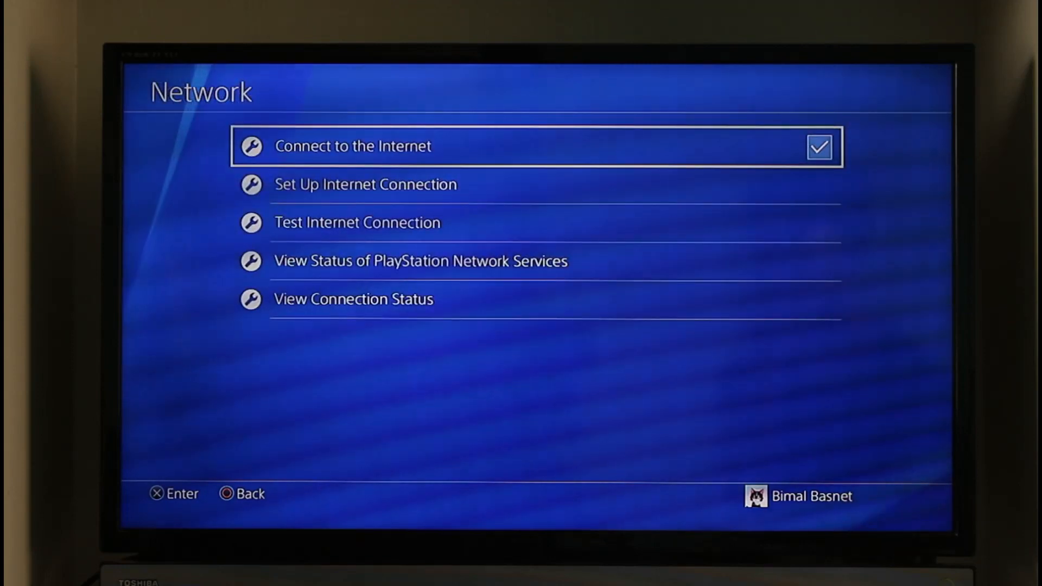
- Select Set Up Internet Connection from the Network menu
{"action": "left_click", "coordinate": [820, 147]}
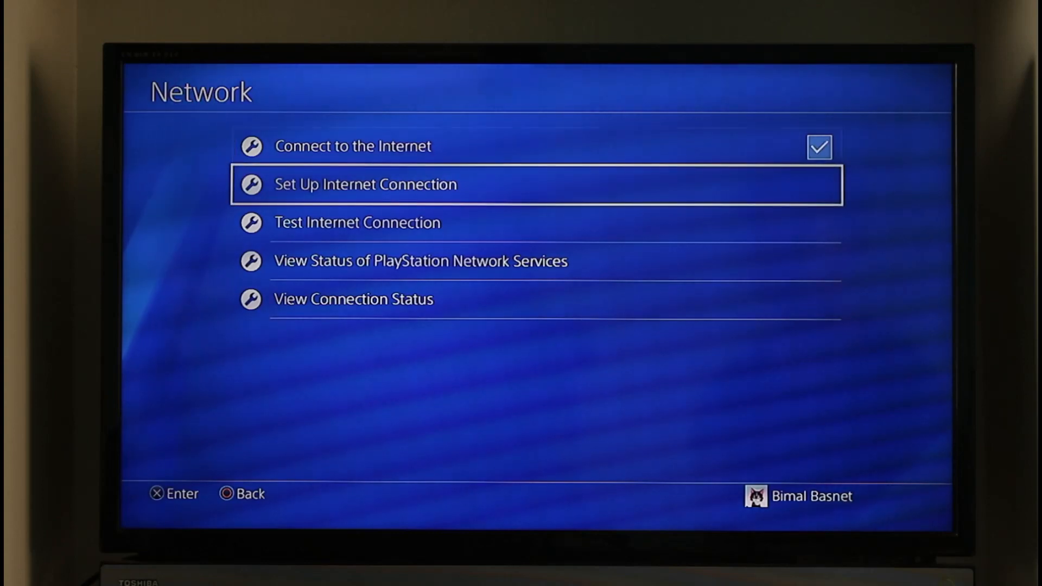
{"action": "left_click", "coordinate": [365, 184]}
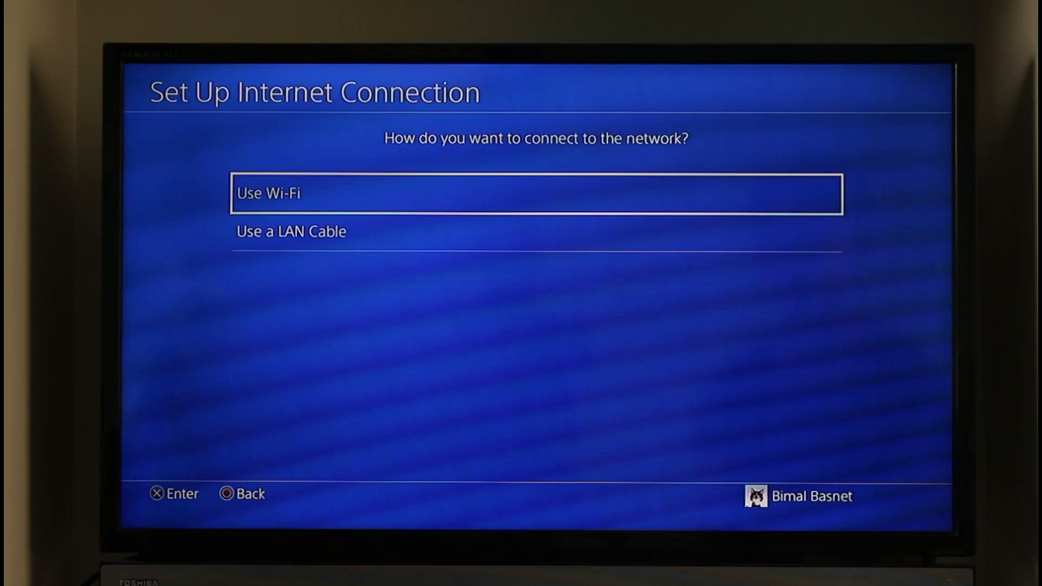